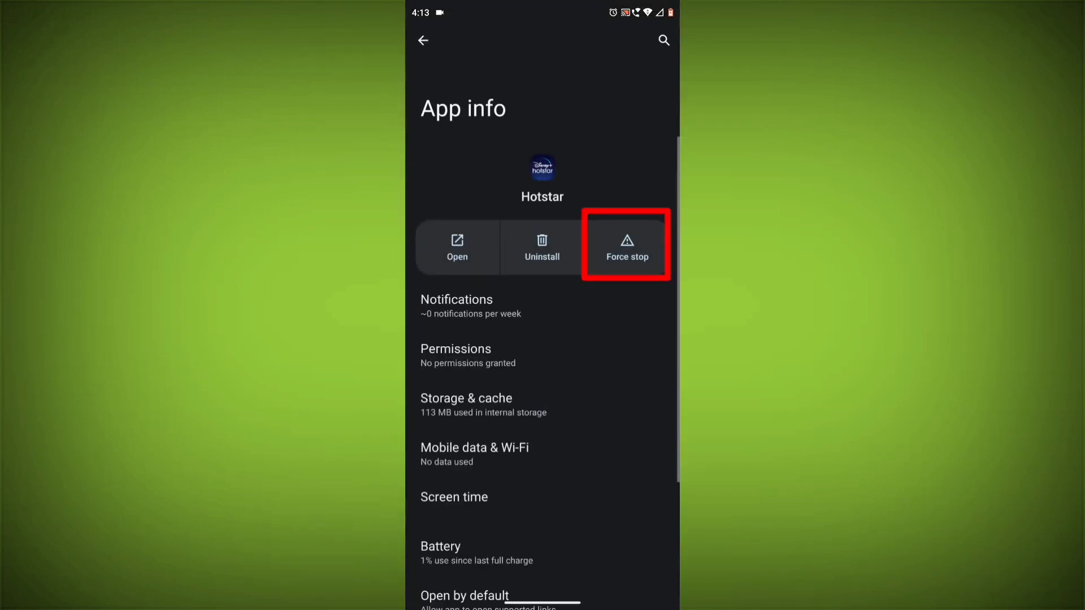
Step: Force-stop Hotstar and bring up its App permissions page, which shows none allowed
click(627, 246)
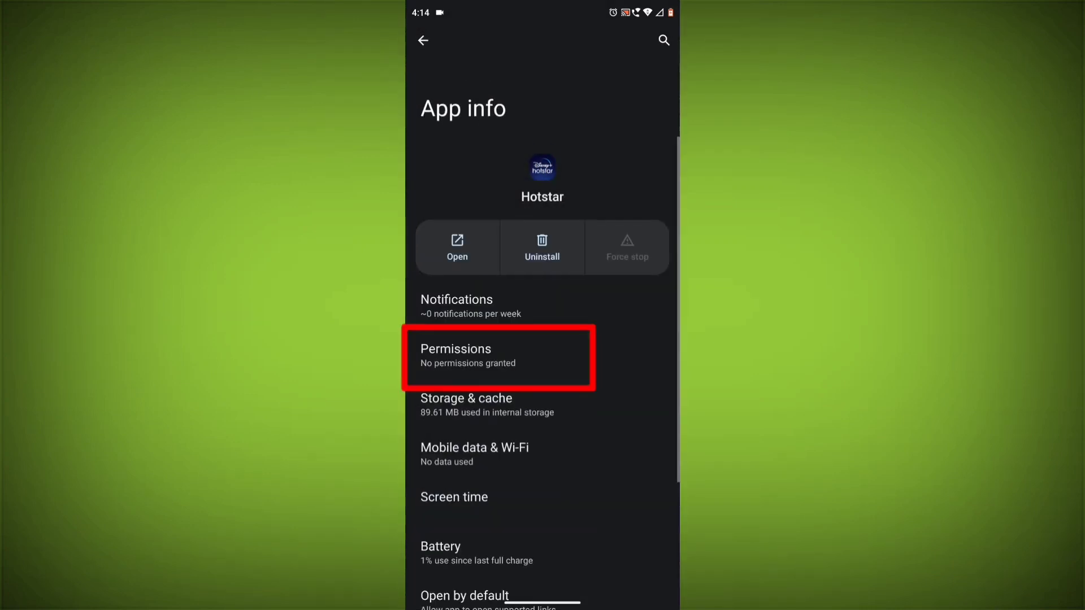
click(498, 354)
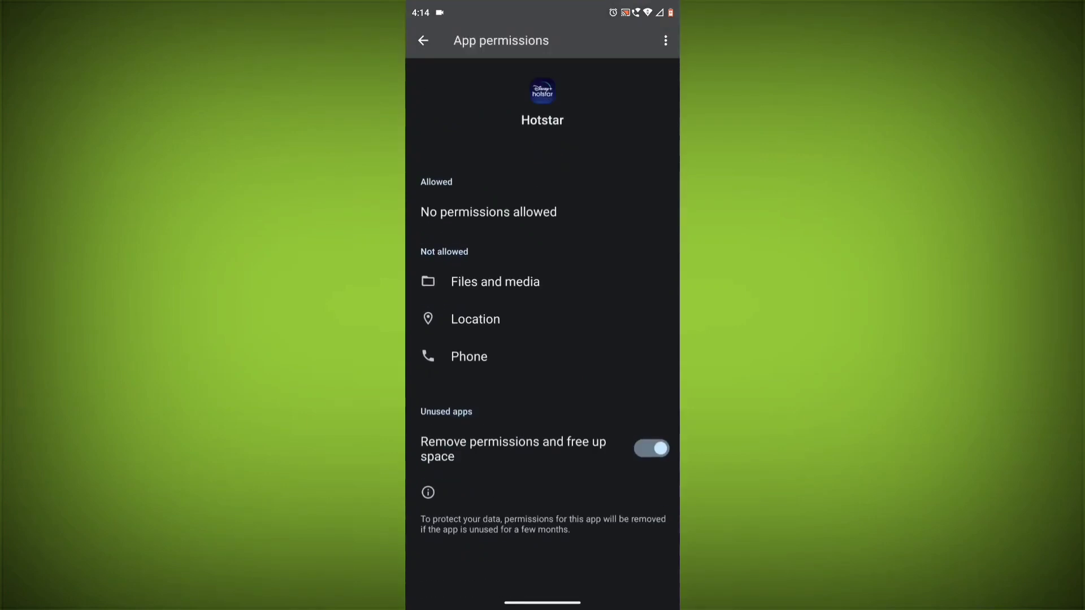